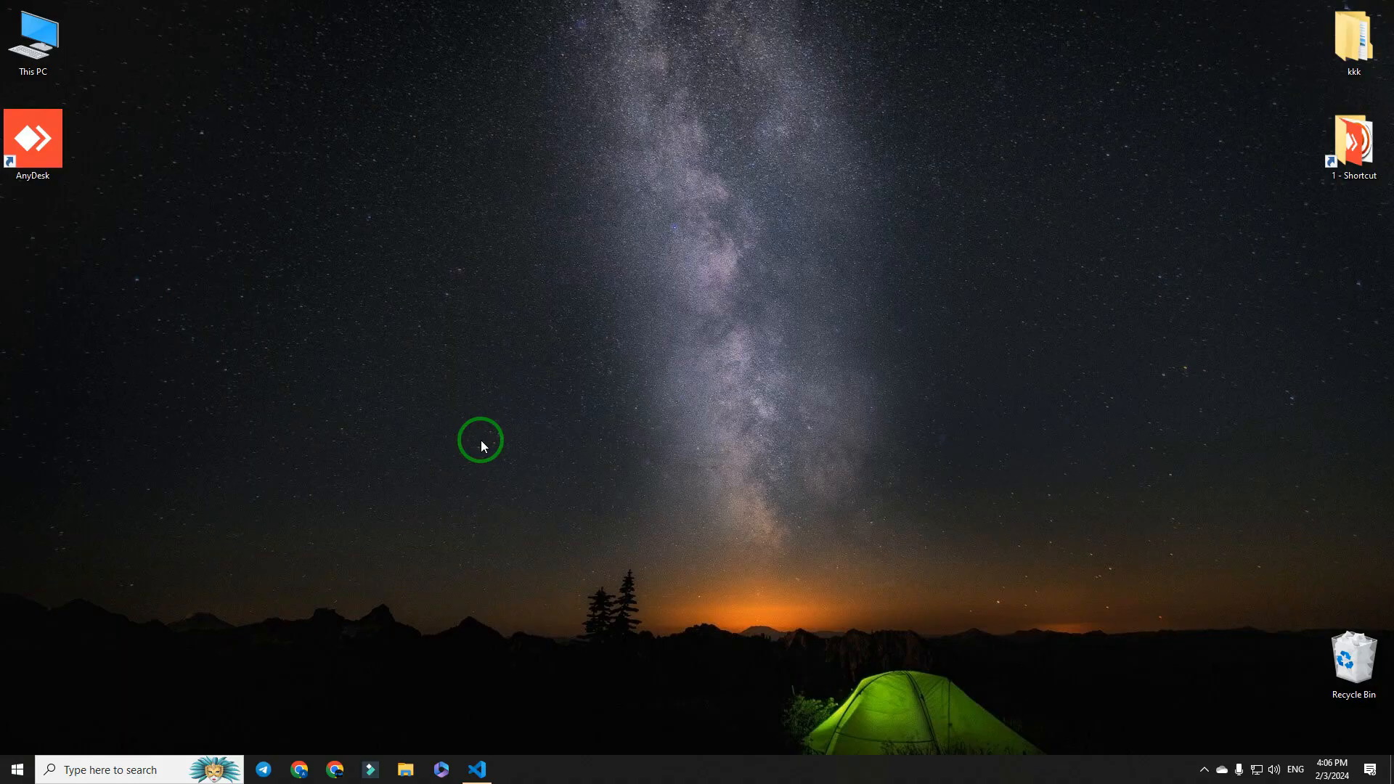
mouse_move(14, 770)
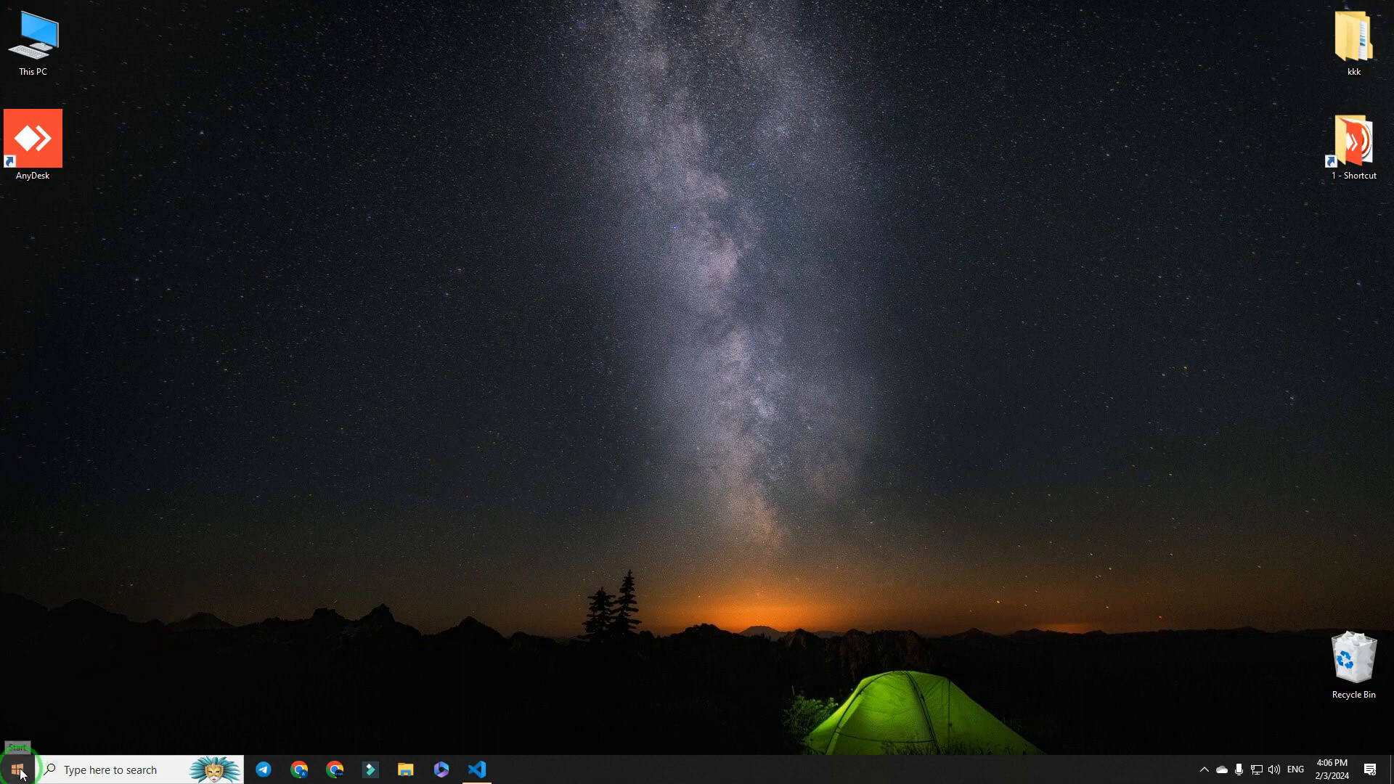
Search 'te' in Start, locate Telegram's shortcut folder and send a Telegram shortcut to the desktop
left_click(13, 769)
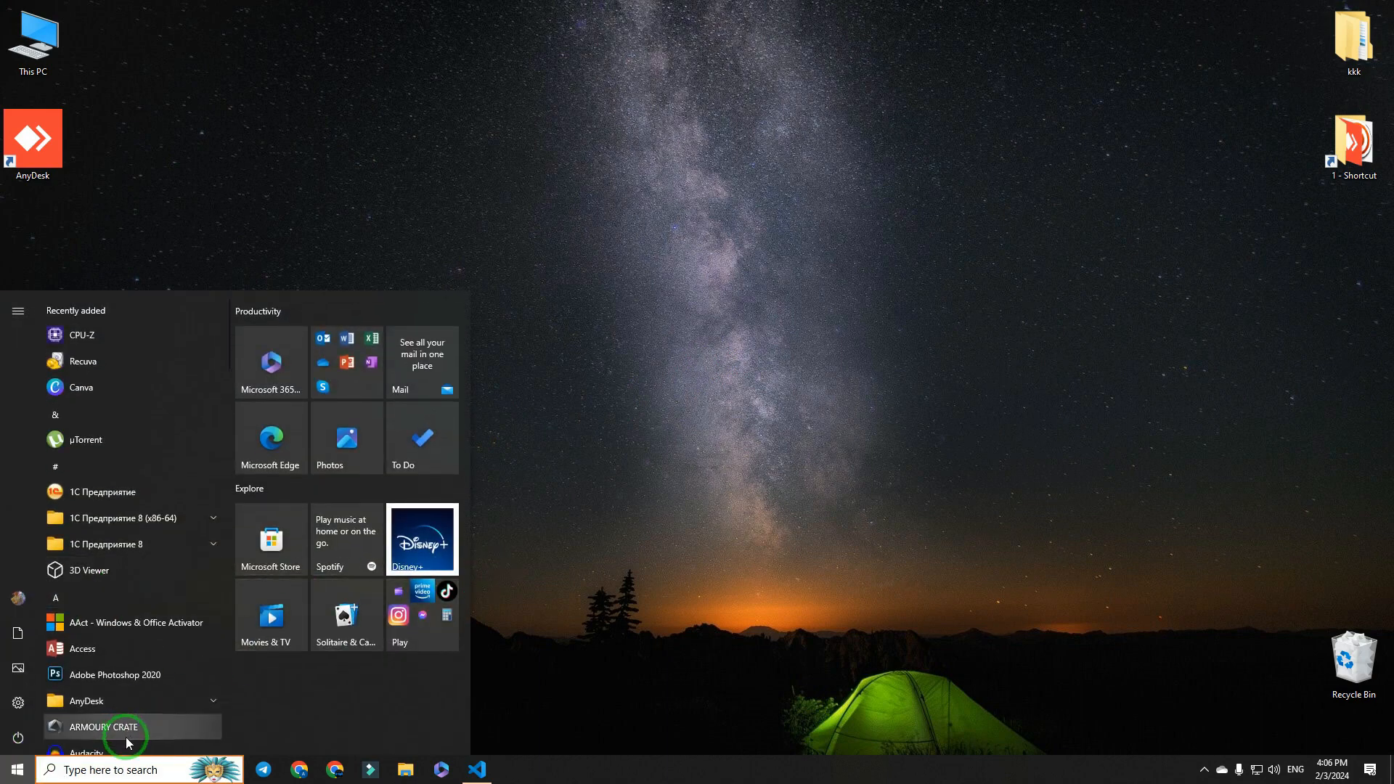
type("te")
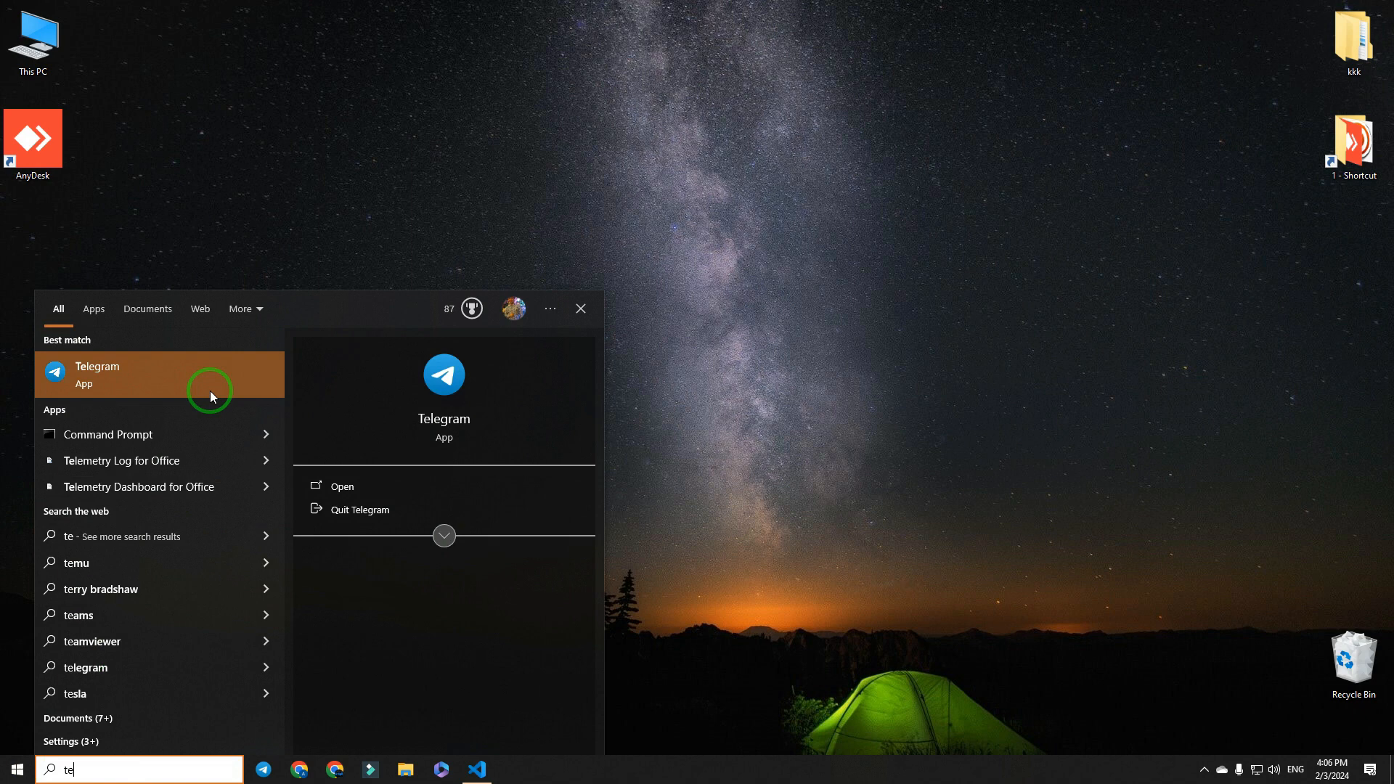
right_click(158, 374)
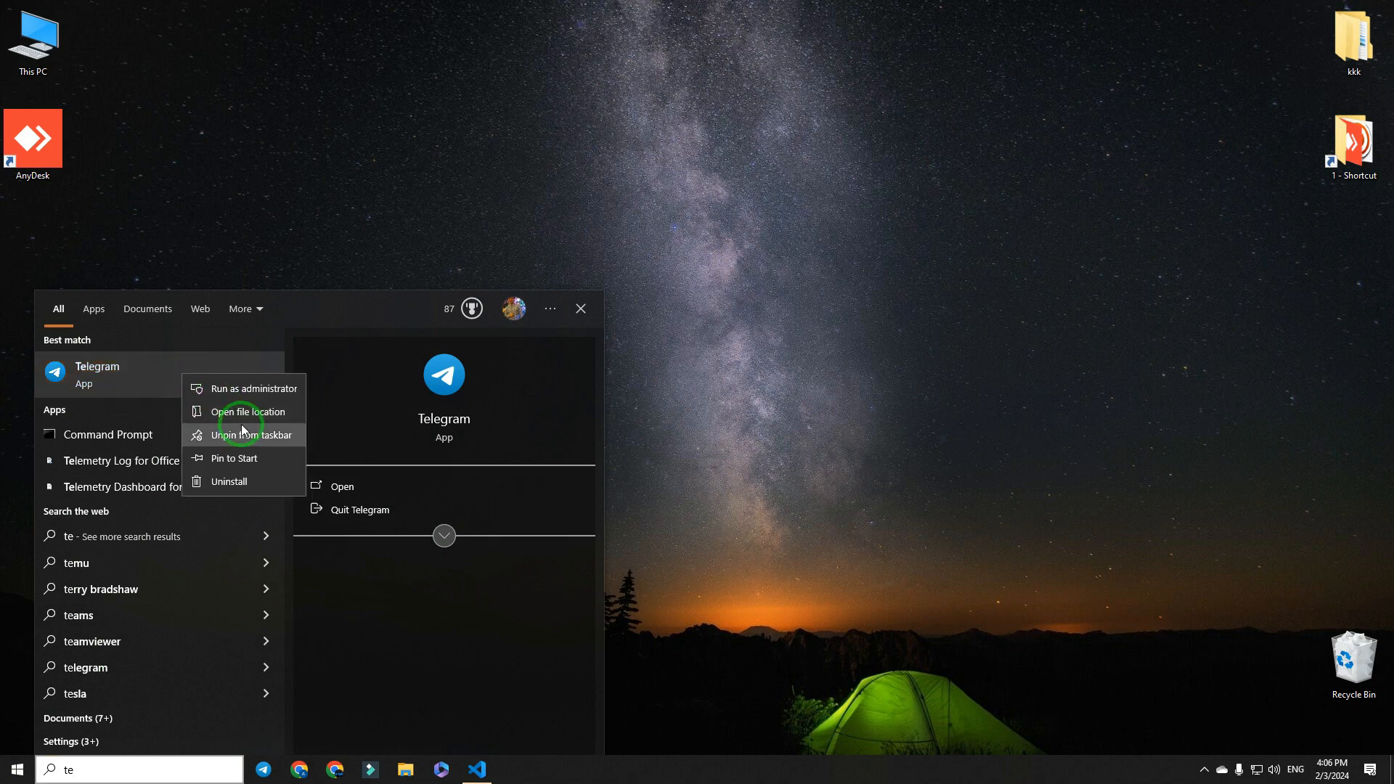
left_click(246, 411)
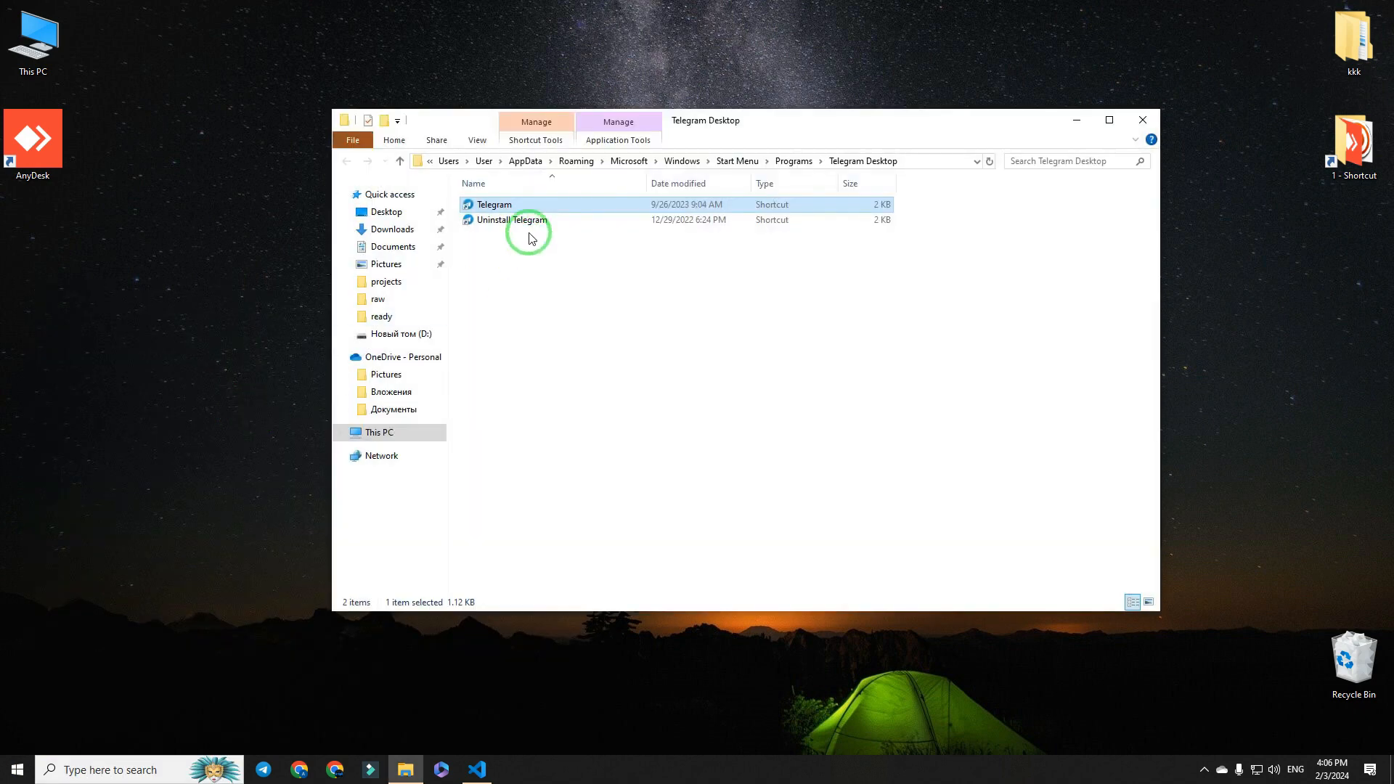
right_click(494, 204)
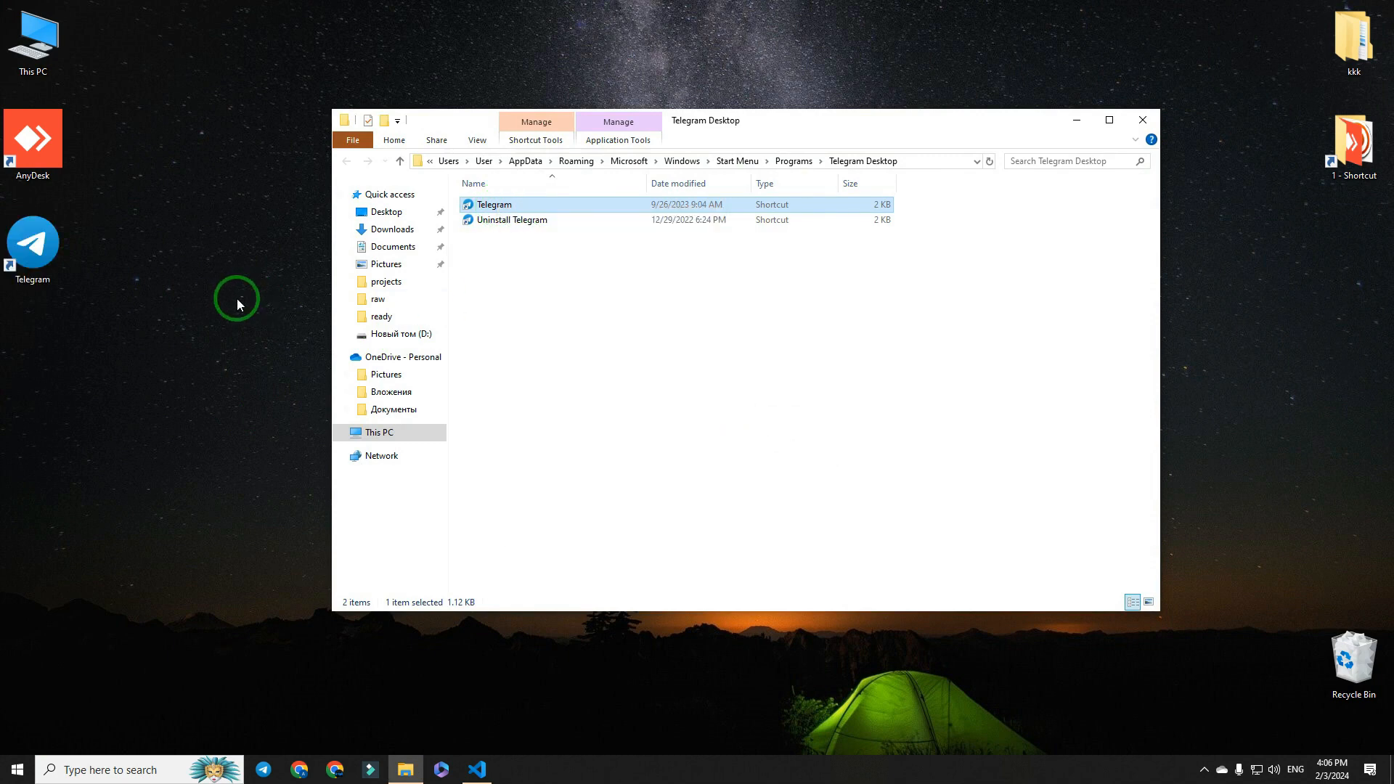
mouse_move(1144, 119)
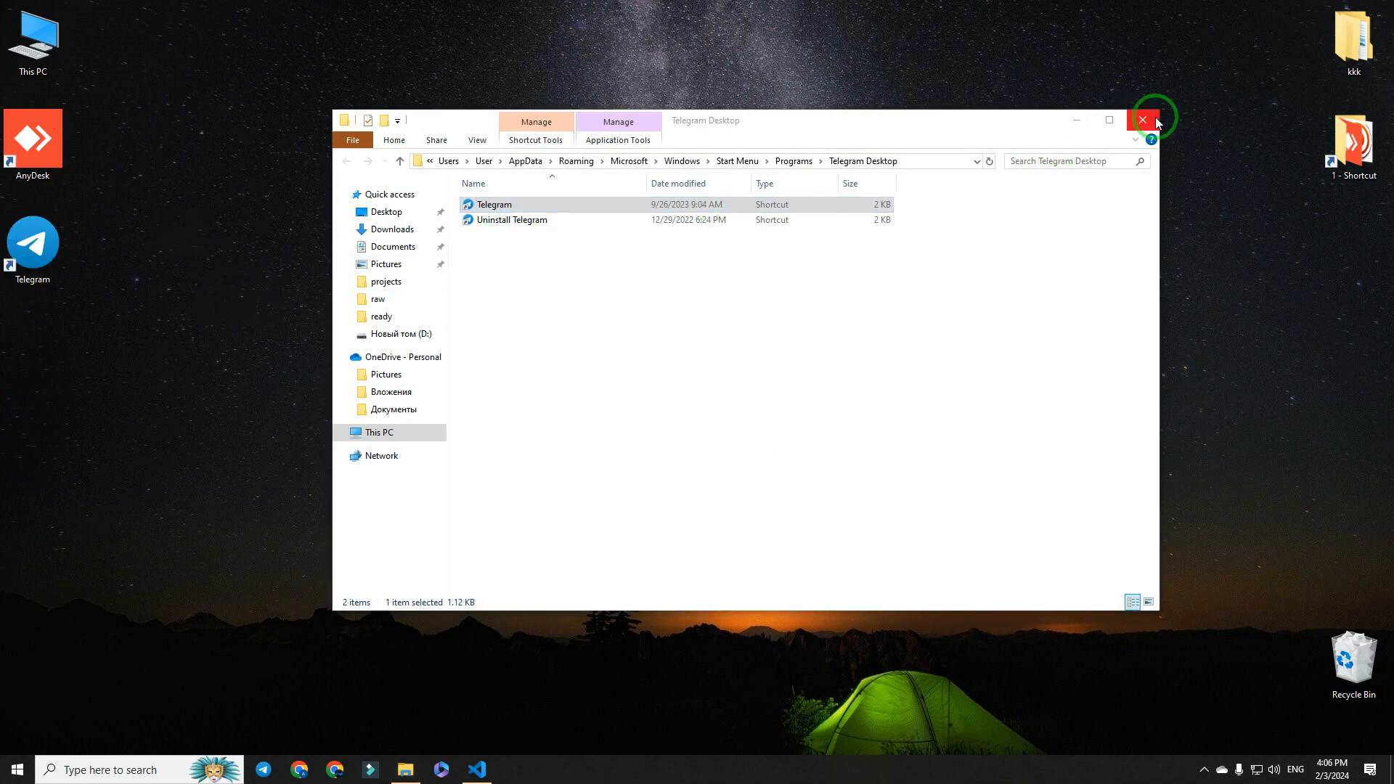
Copy Telegram.exe from its install folder via the desktop shortcut, then close that folder
right_click(33, 242)
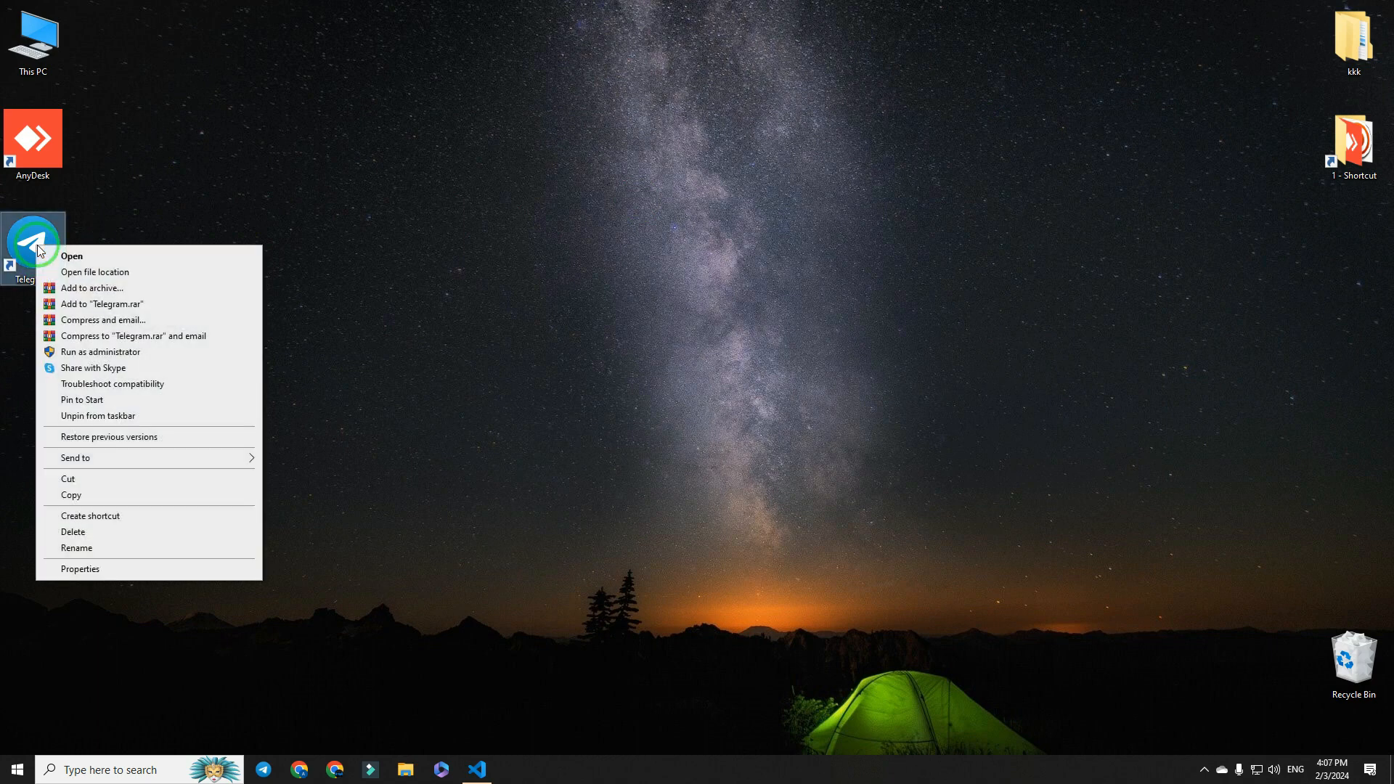
left_click(95, 272)
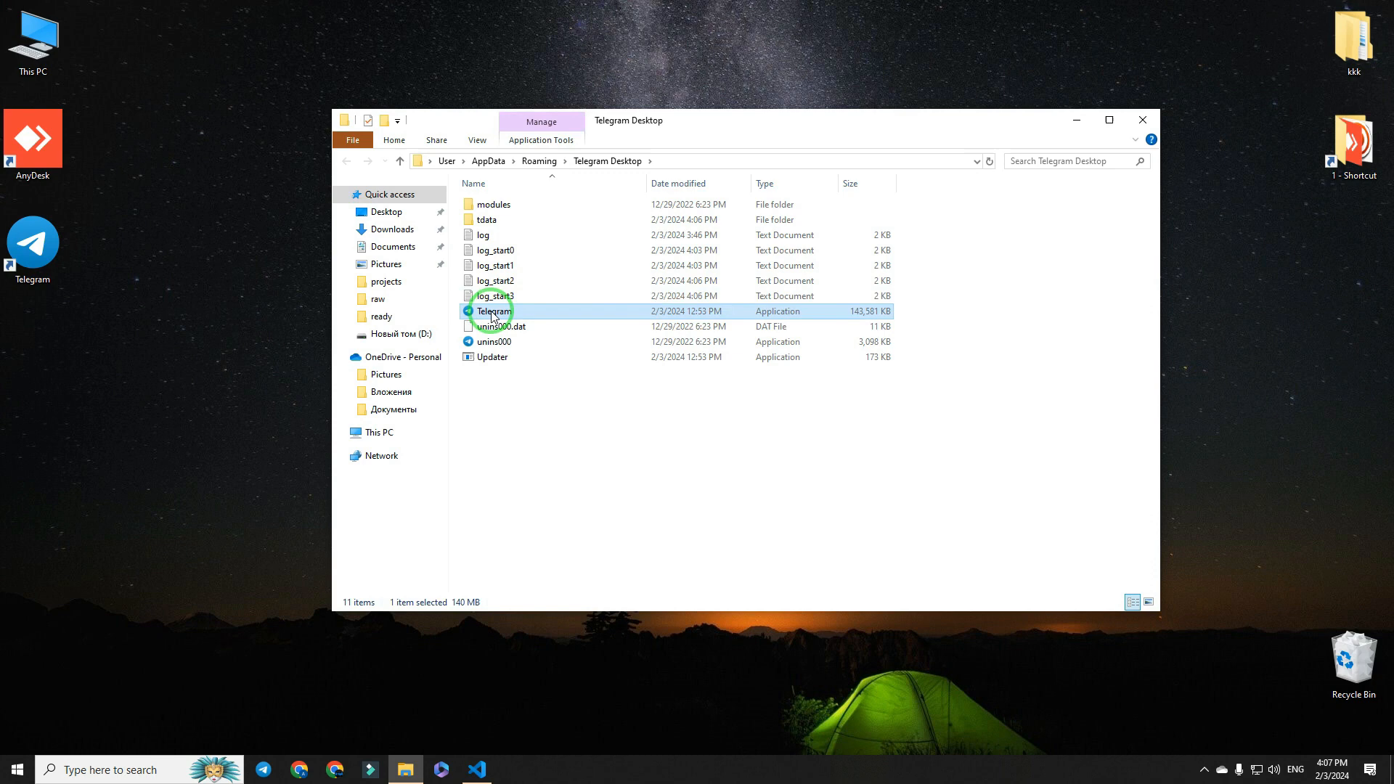
right_click(493, 310)
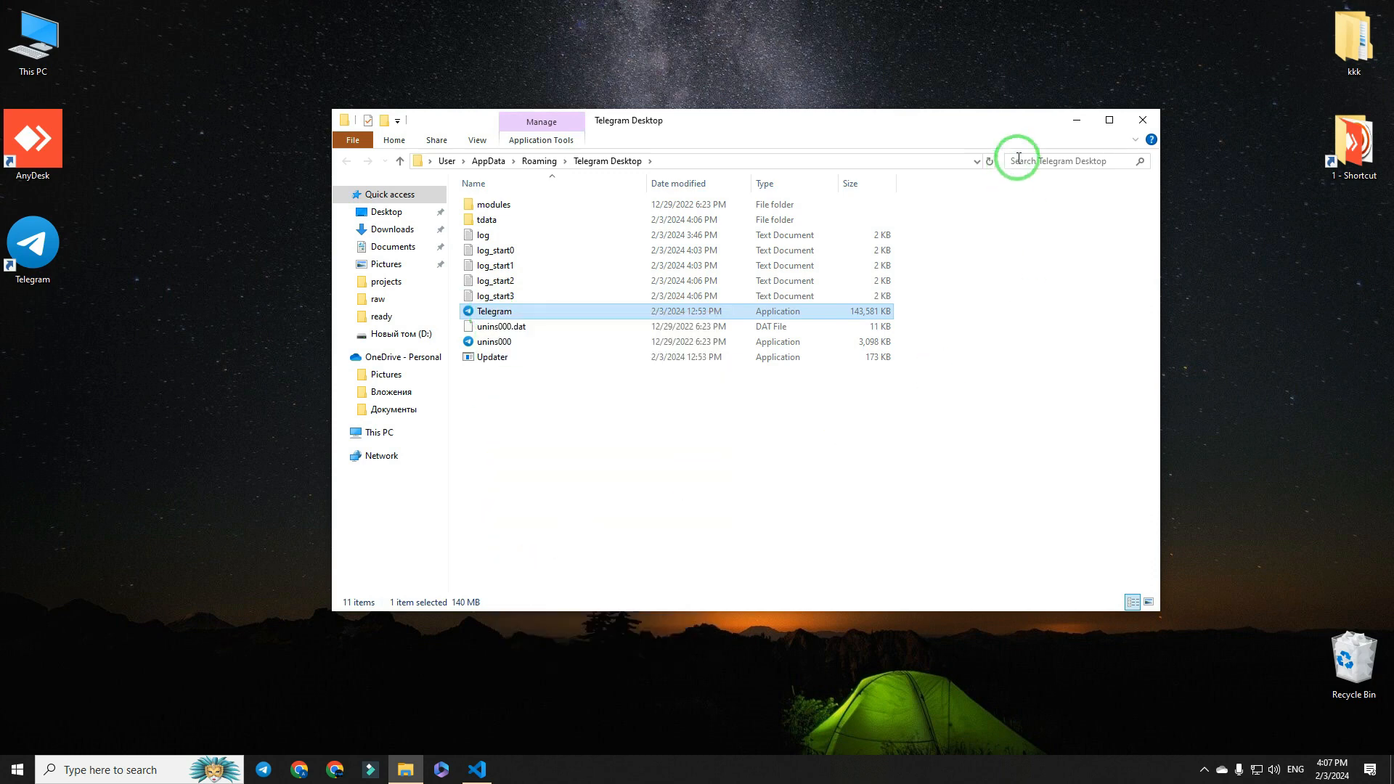
left_click(1142, 119)
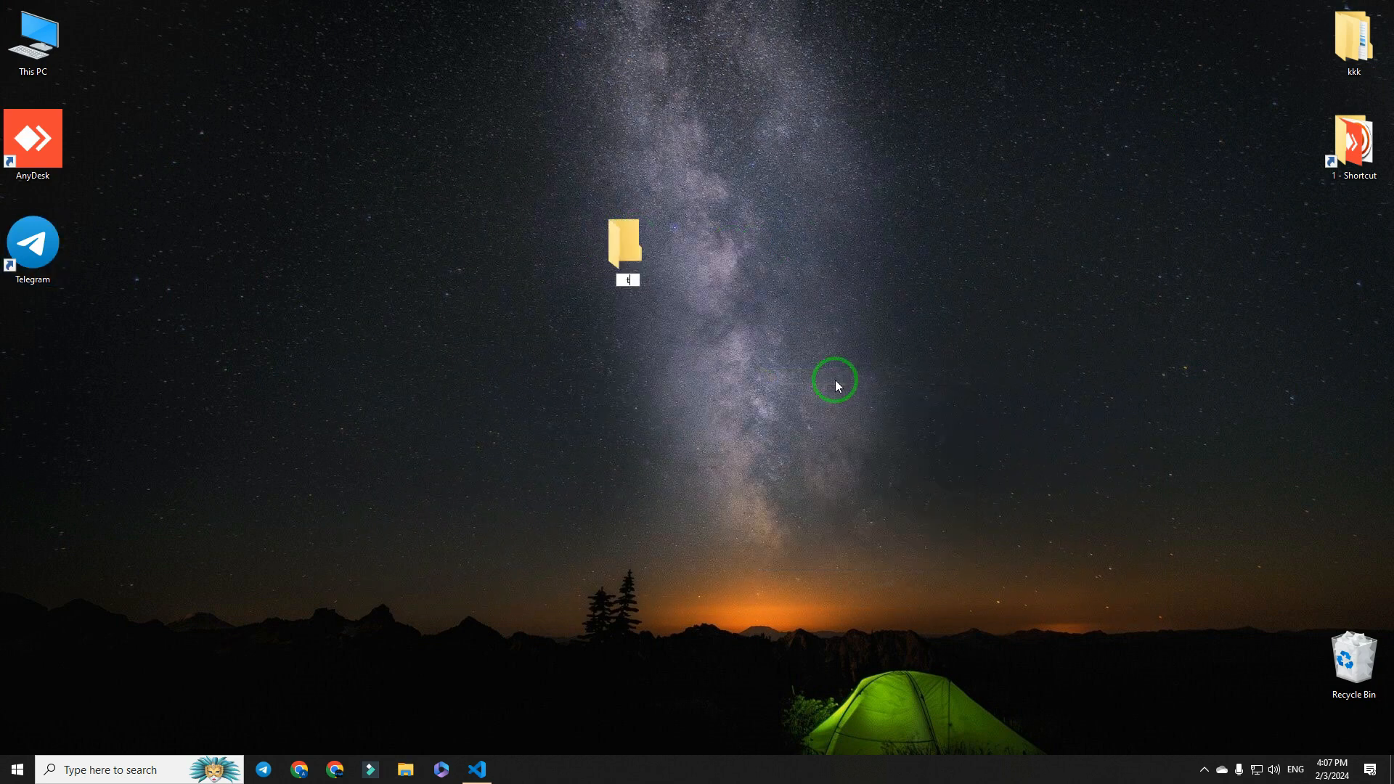
Launch the Telegram.exe copy inside 'tg 2' past Start Messaging so it builds its tdata, then close it
double_click(624, 244)
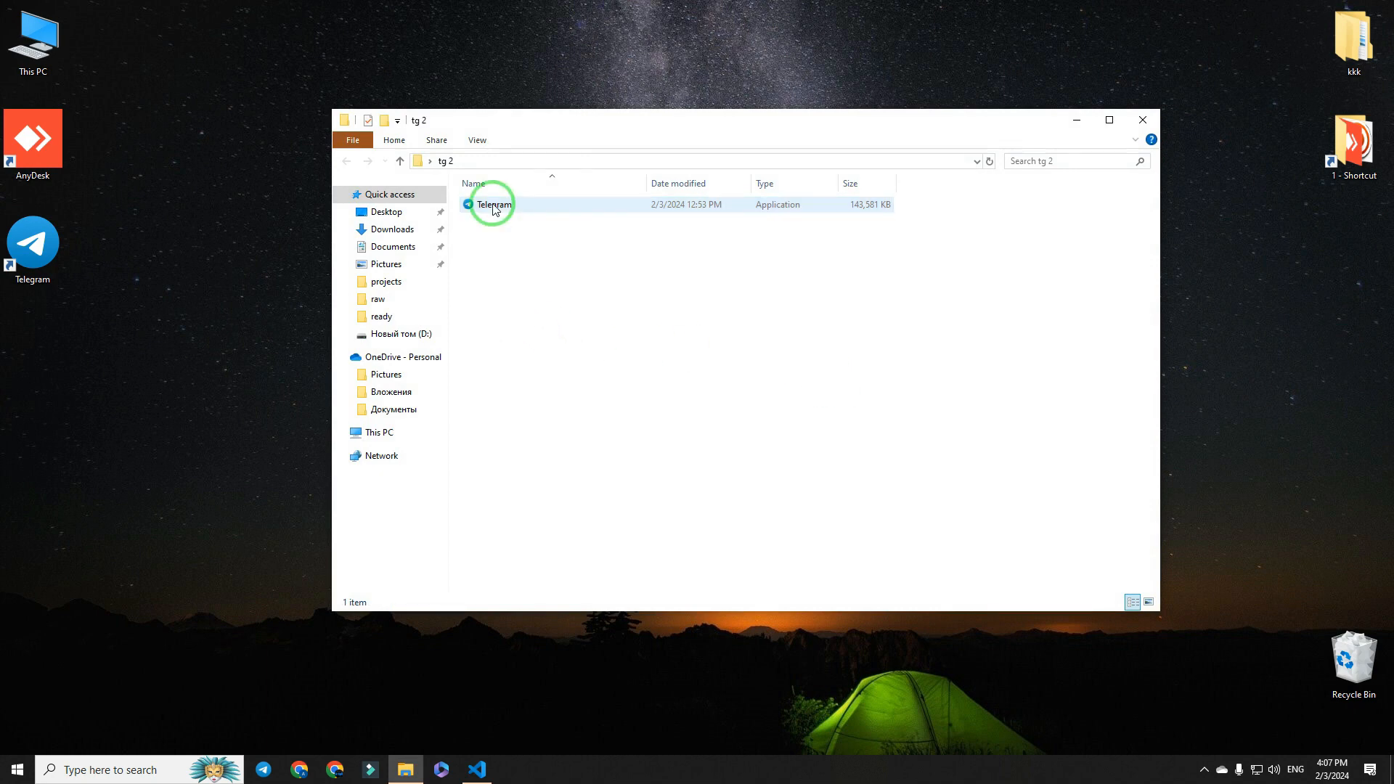
double_click(495, 203)
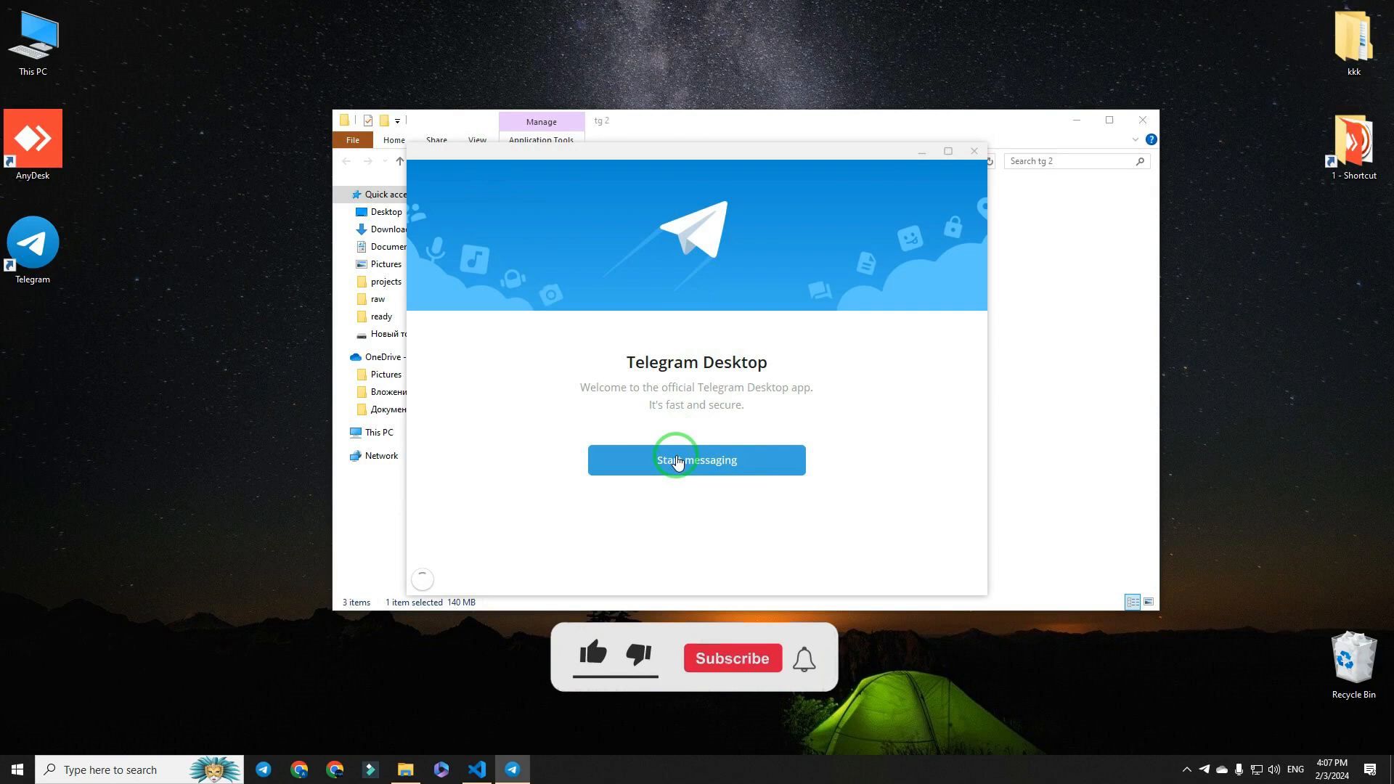
left_click(696, 459)
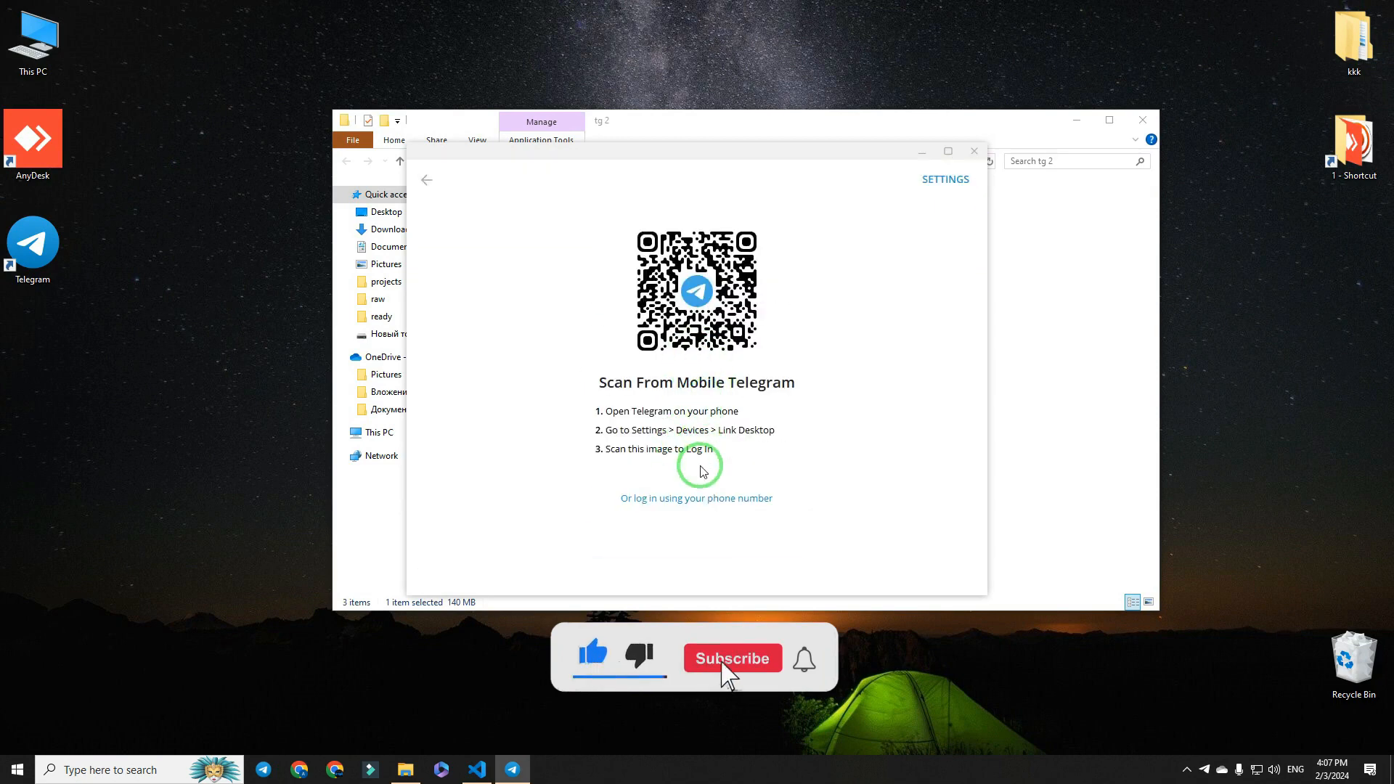
left_click(973, 151)
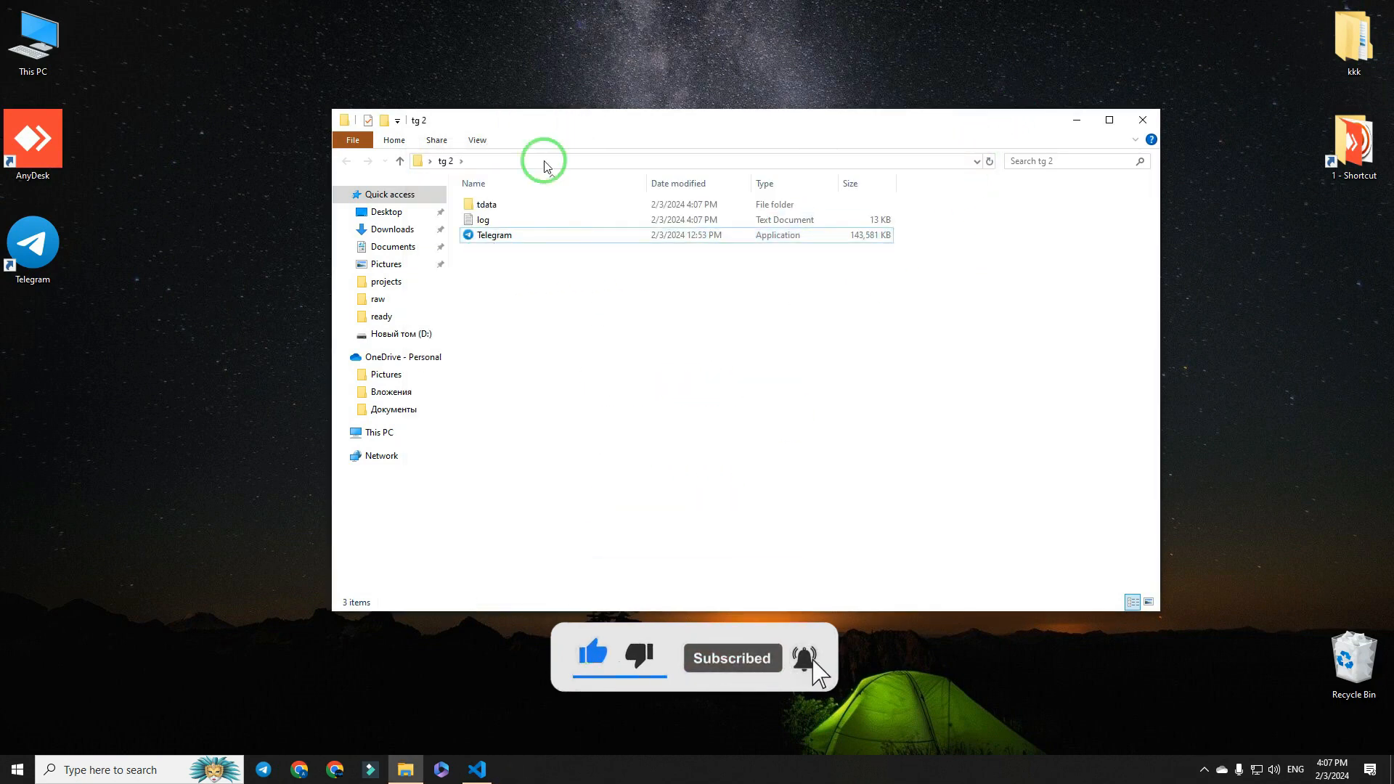
Create a new desktop folder named 'tg3'
right_click(689, 507)
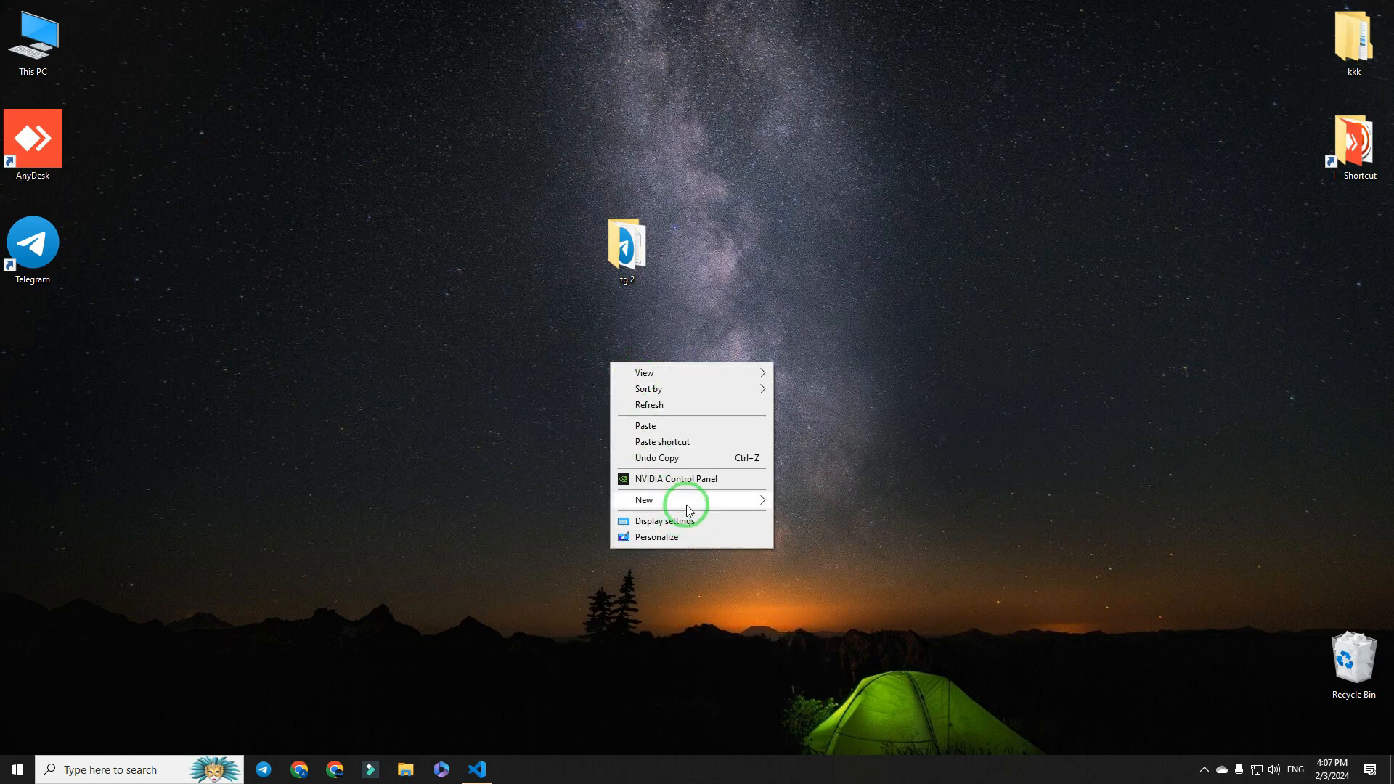
left_click(644, 500)
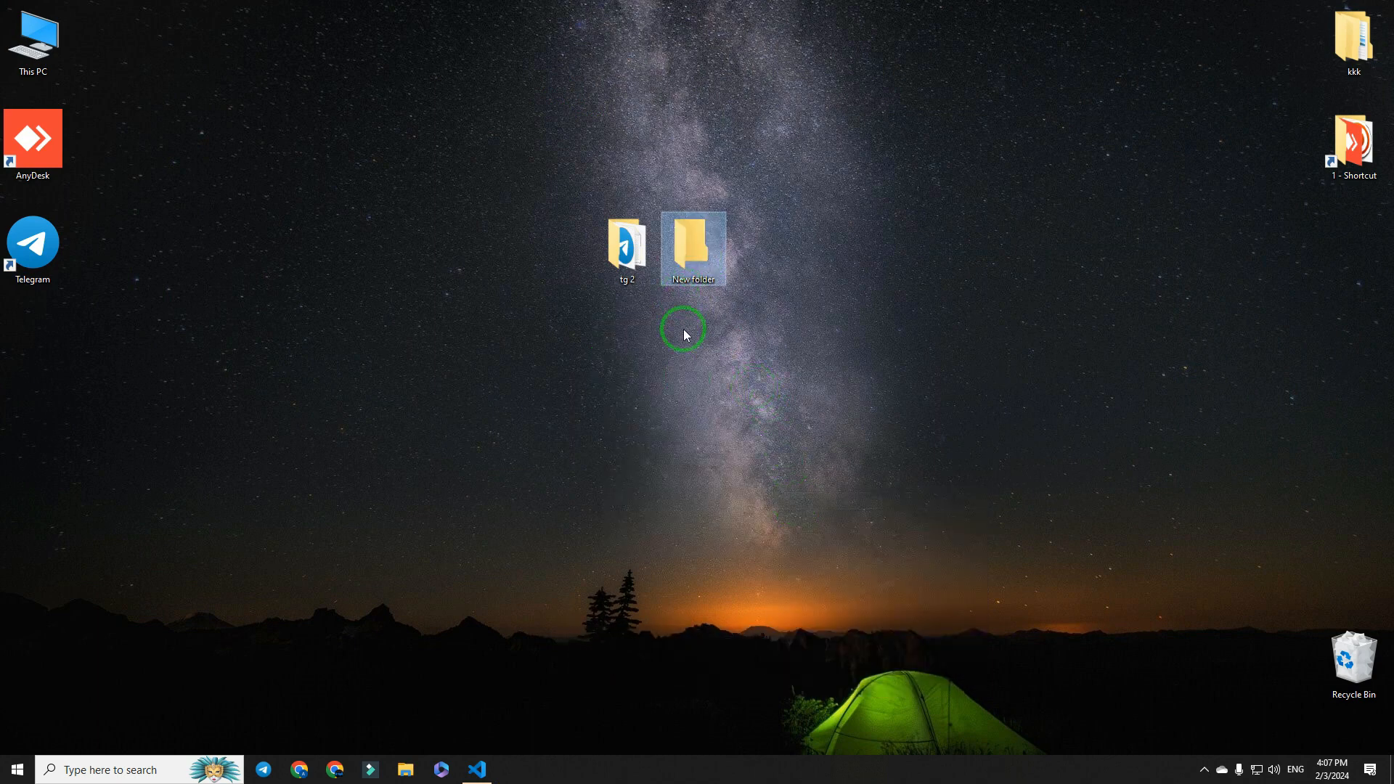
double_click(693, 247)
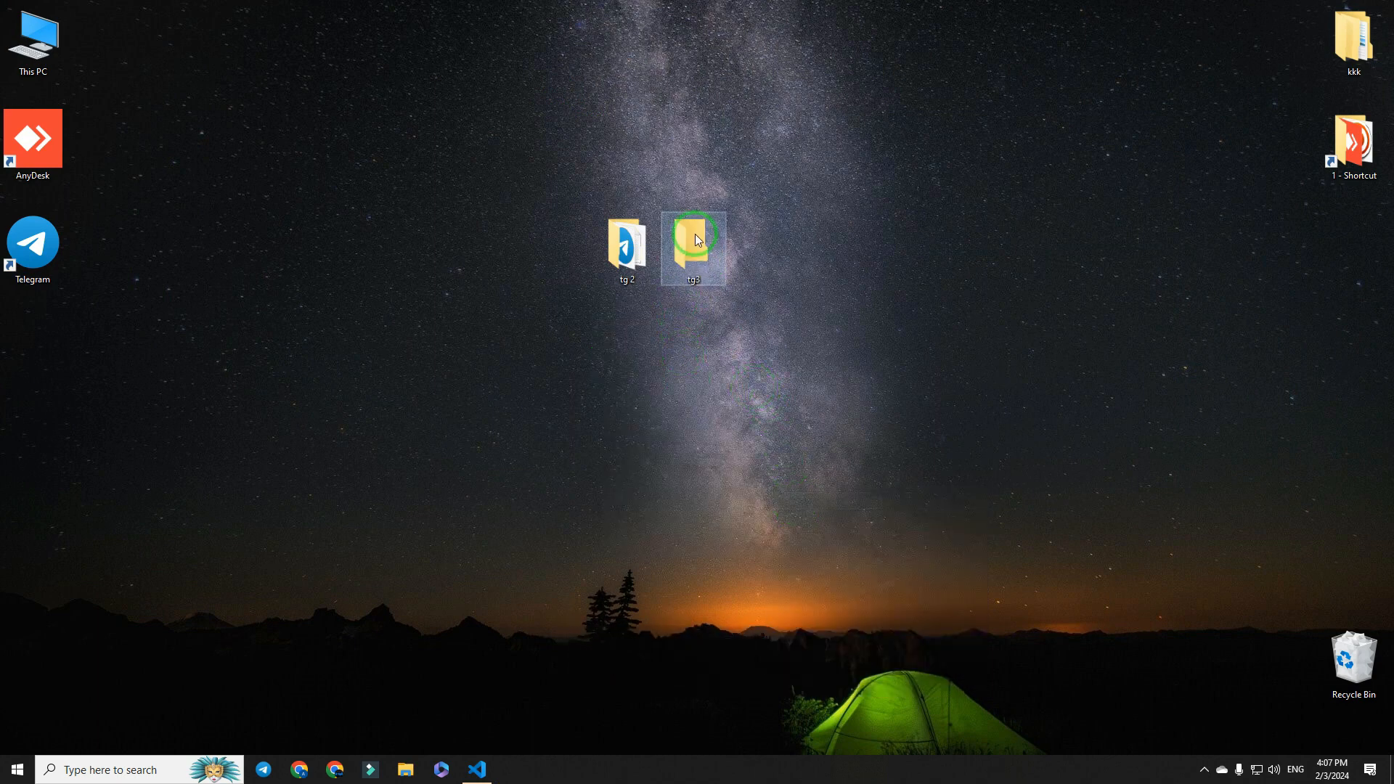
Run the Telegram.exe copy inside 'tg3' once and close its window
double_click(692, 245)
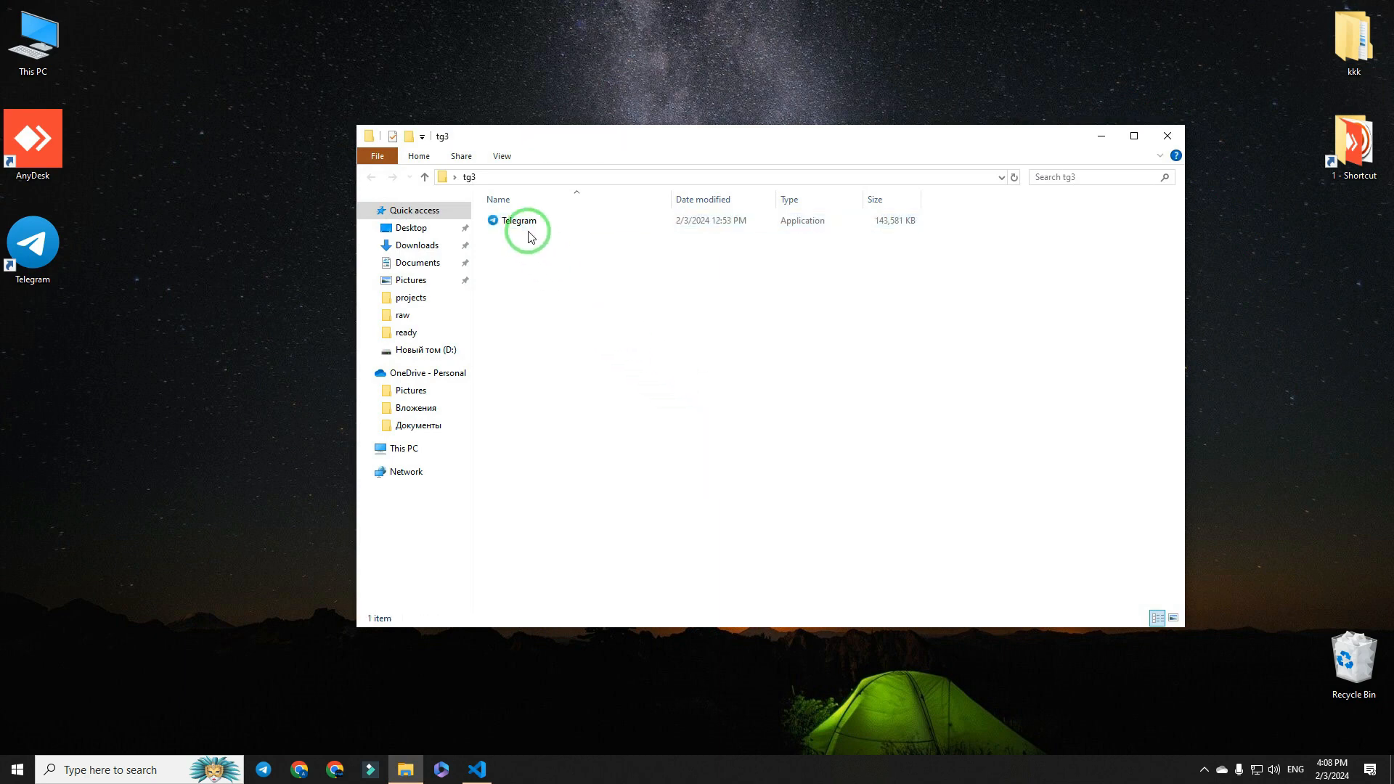
double_click(520, 221)
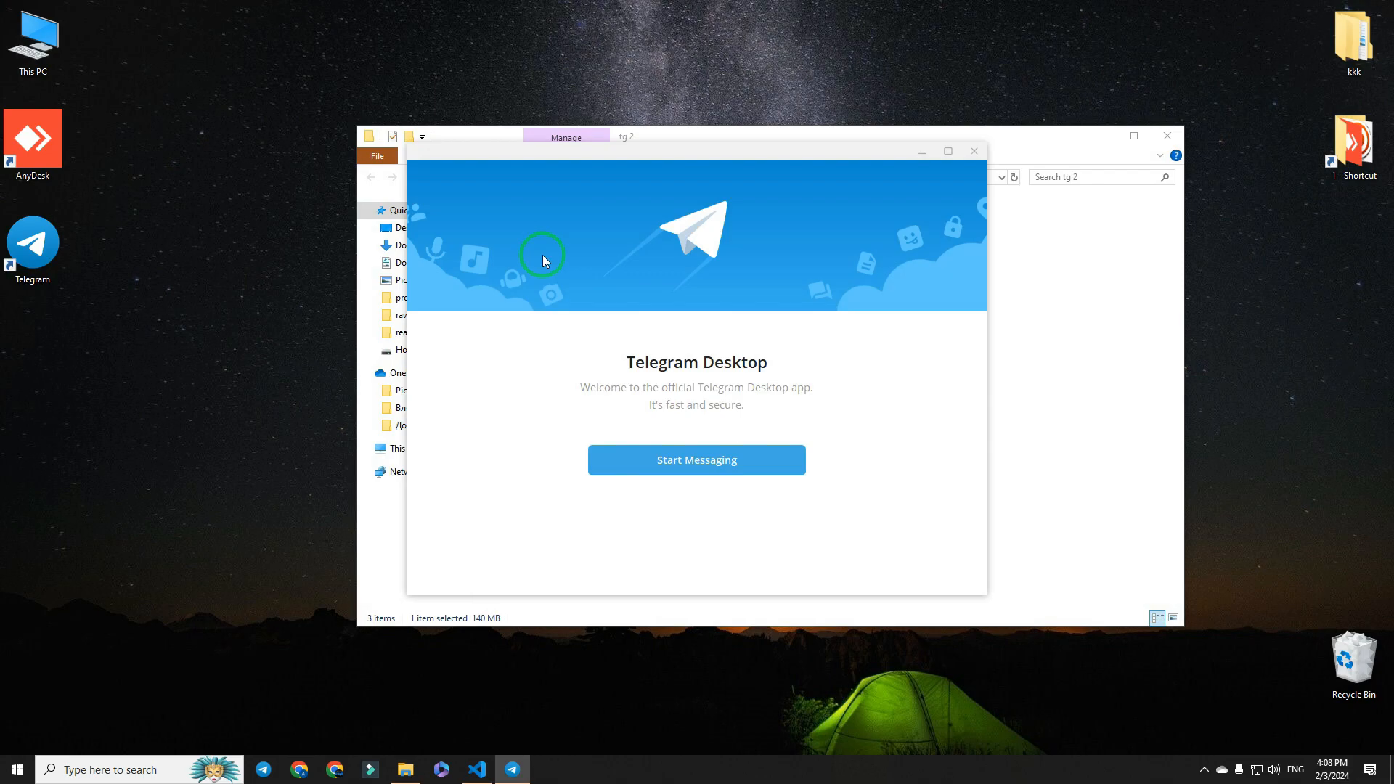
left_click(696, 459)
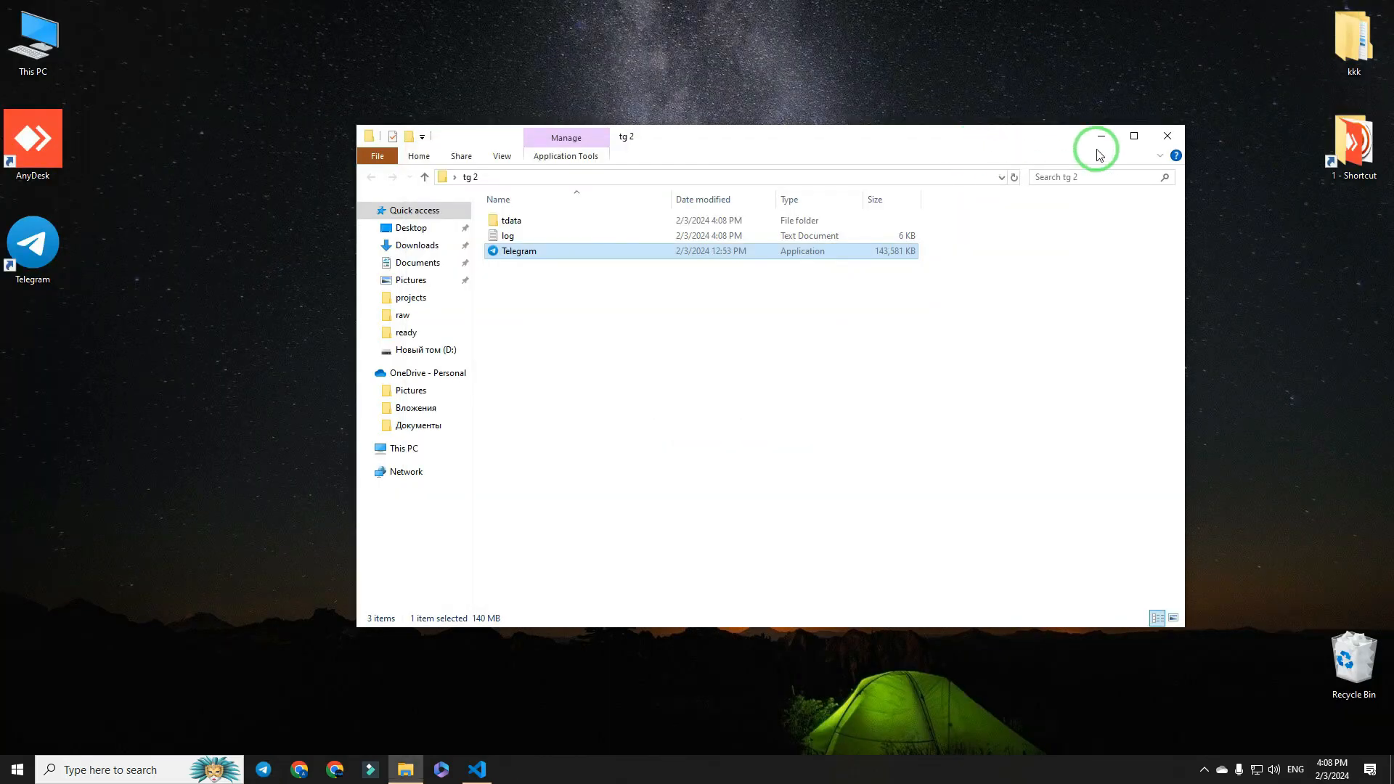
Send a desktop shortcut for the tg 2 Telegram copy and rename the shortcuts 'tg1' and 'tg2'
right_click(520, 251)
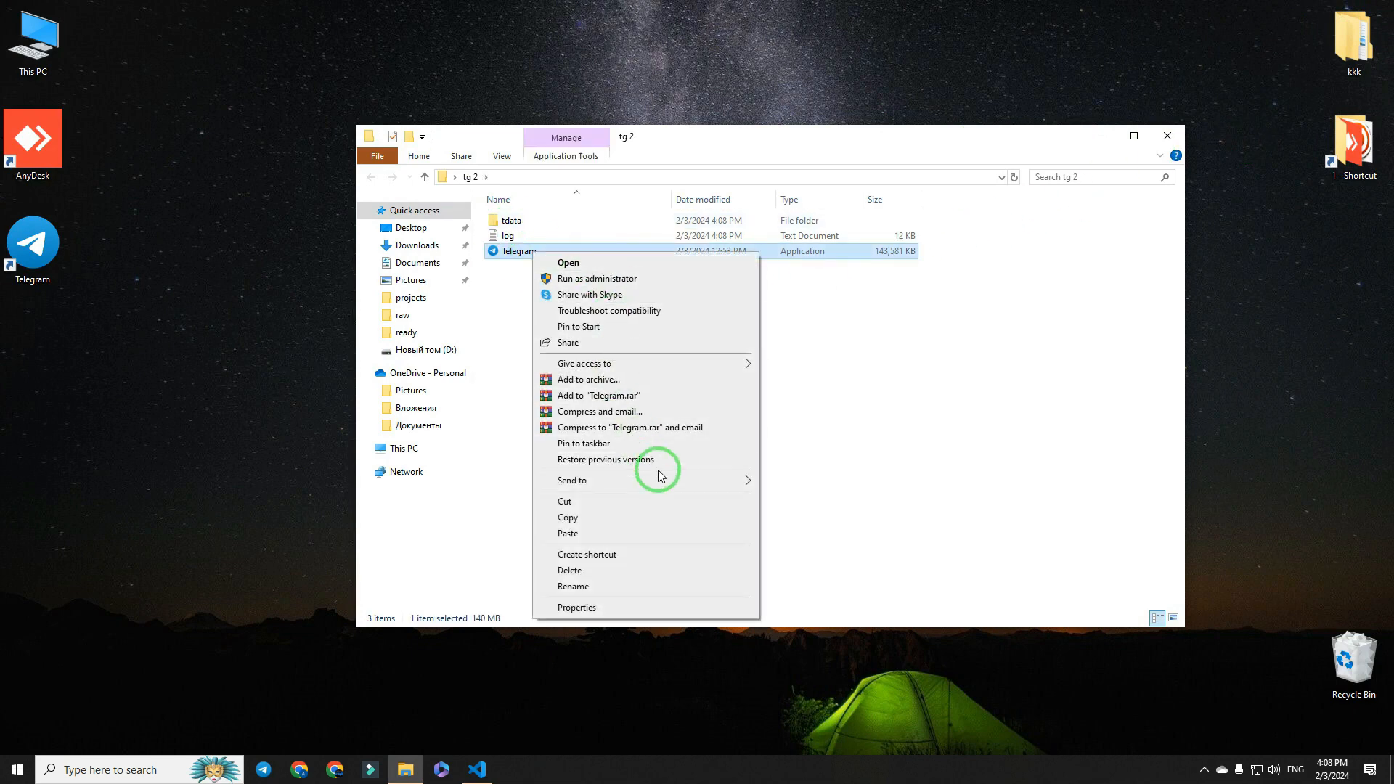
left_click(587, 554)
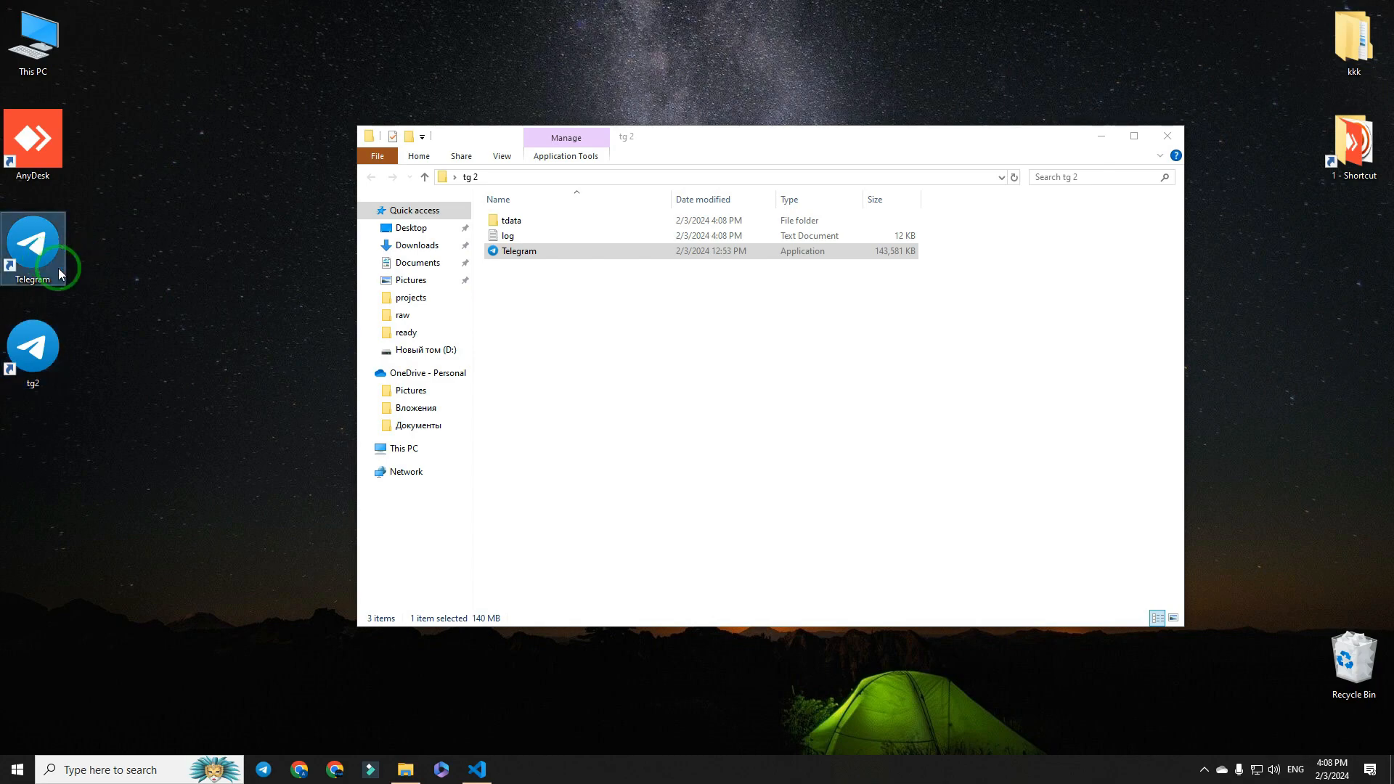
left_click(1167, 136)
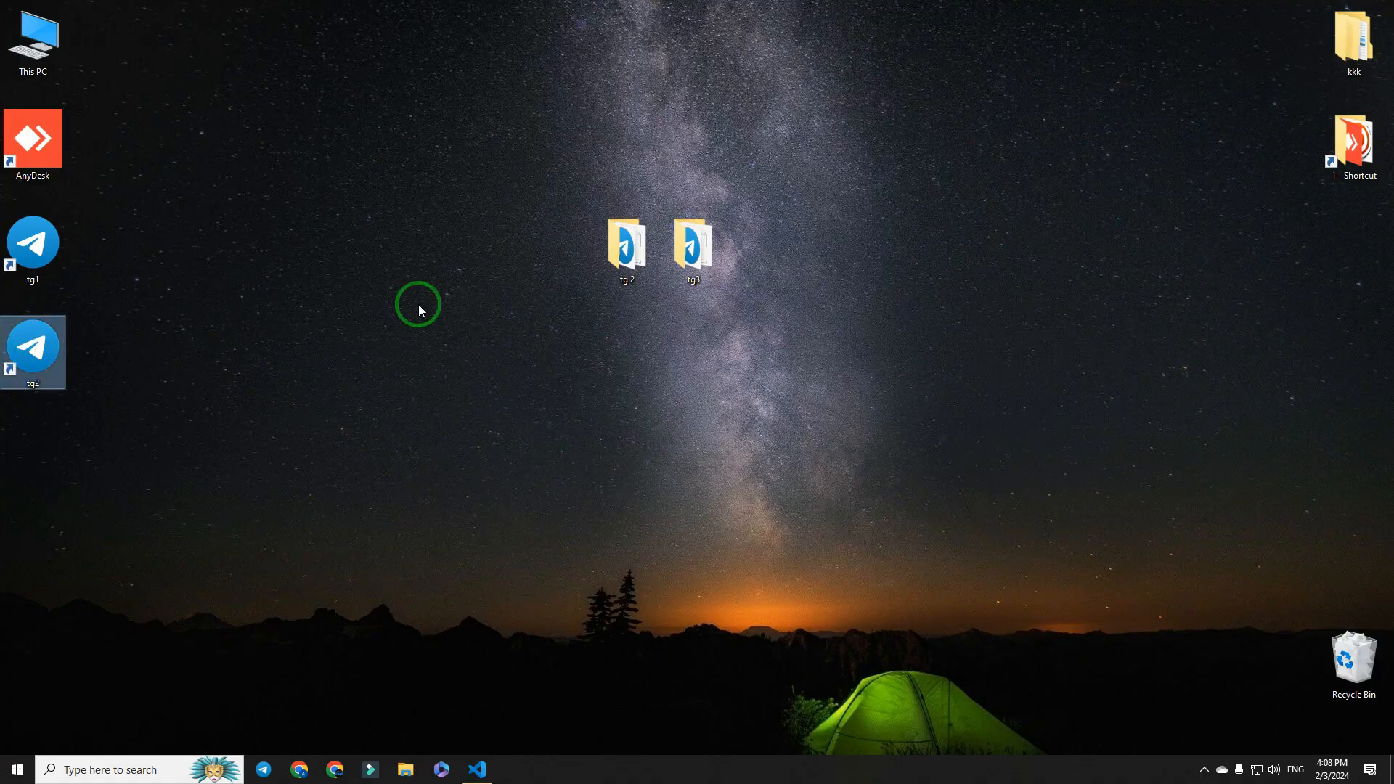
mouse_move(194, 230)
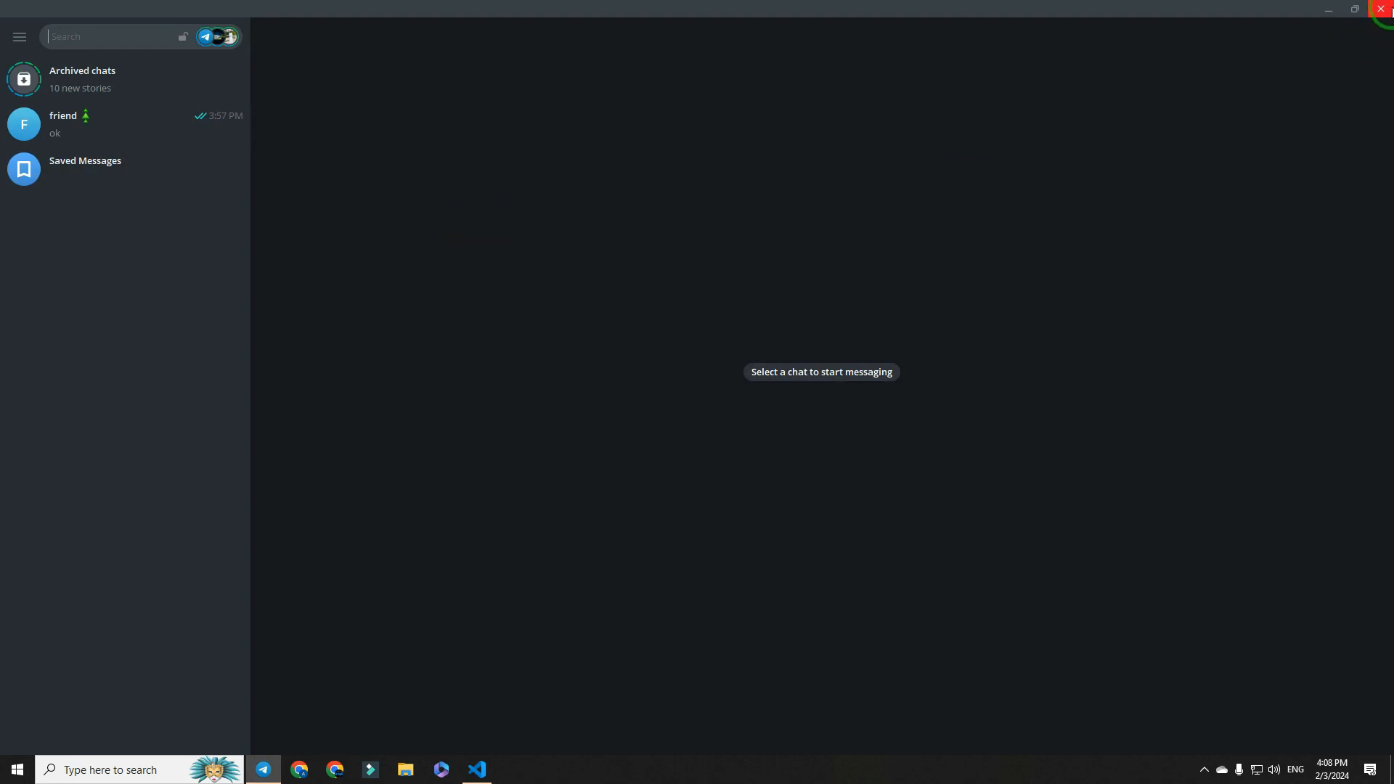
left_click(1383, 9)
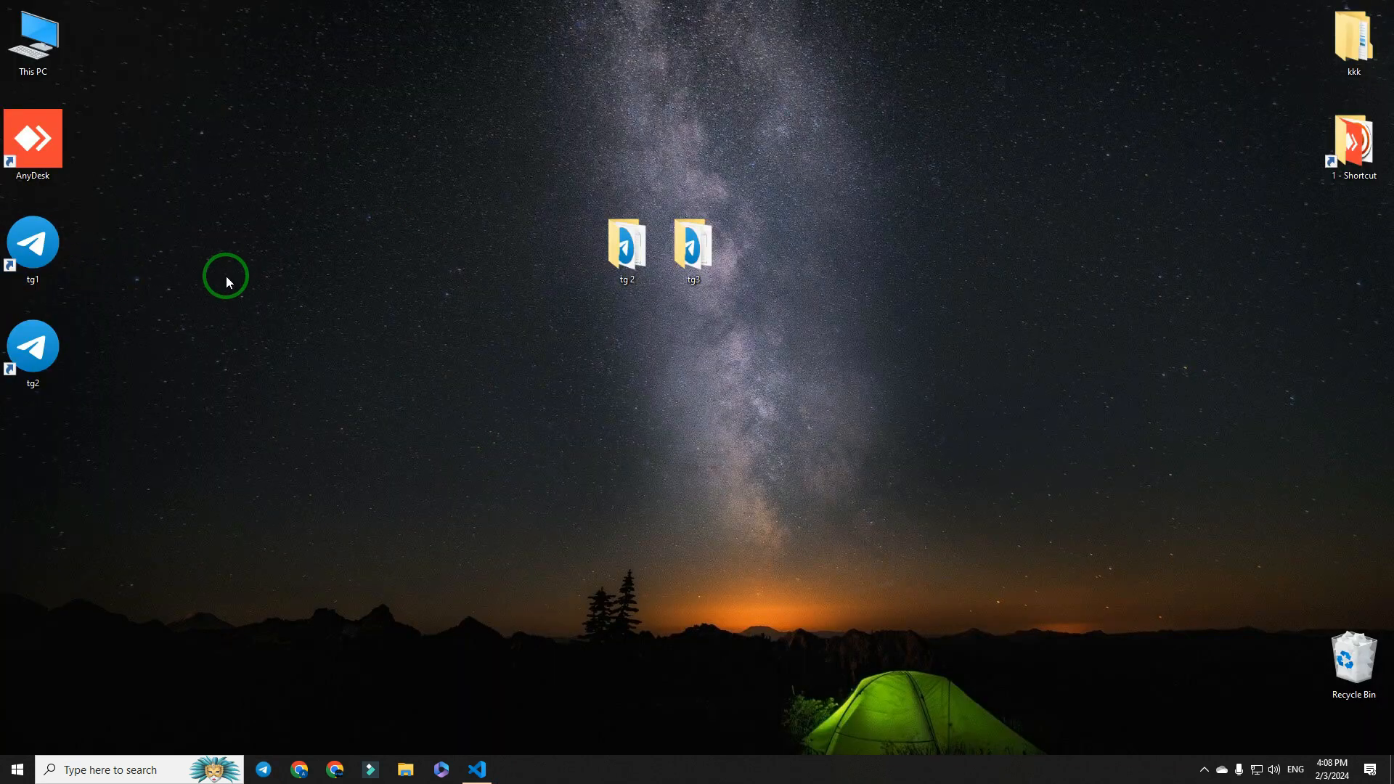